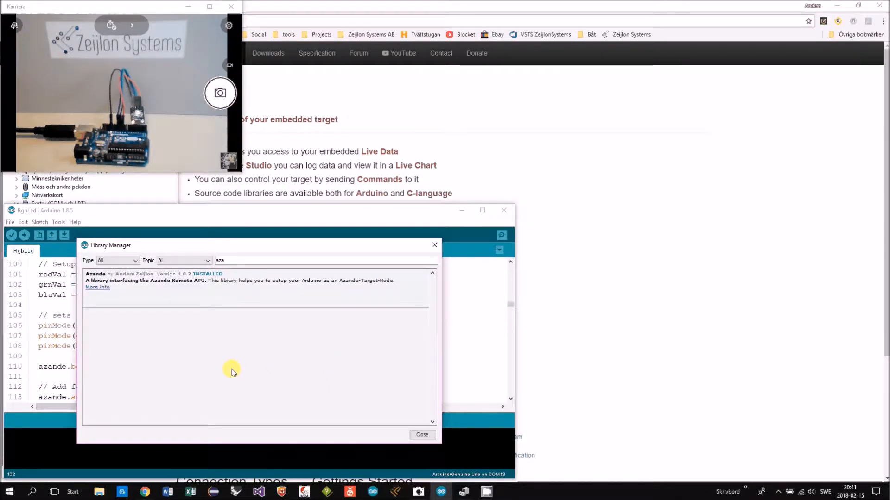
mouse_move(360, 377)
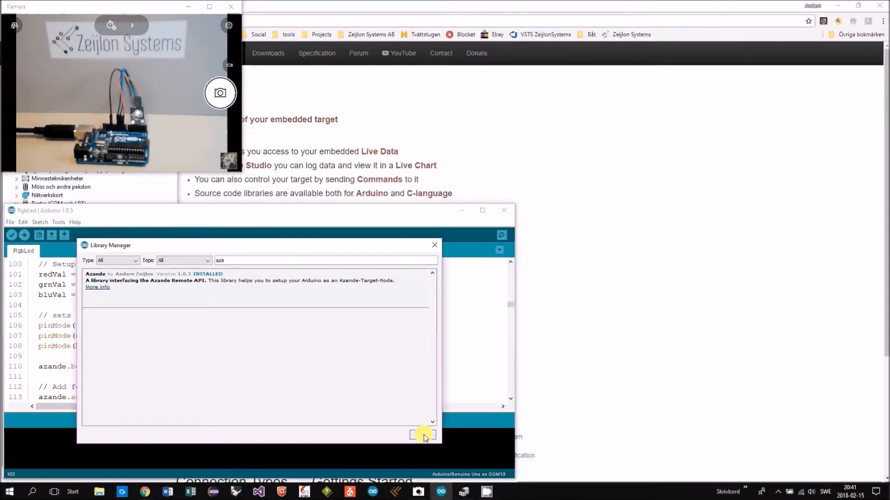
- Close the Library Manager with the Azande library confirmed installed
left_click(423, 434)
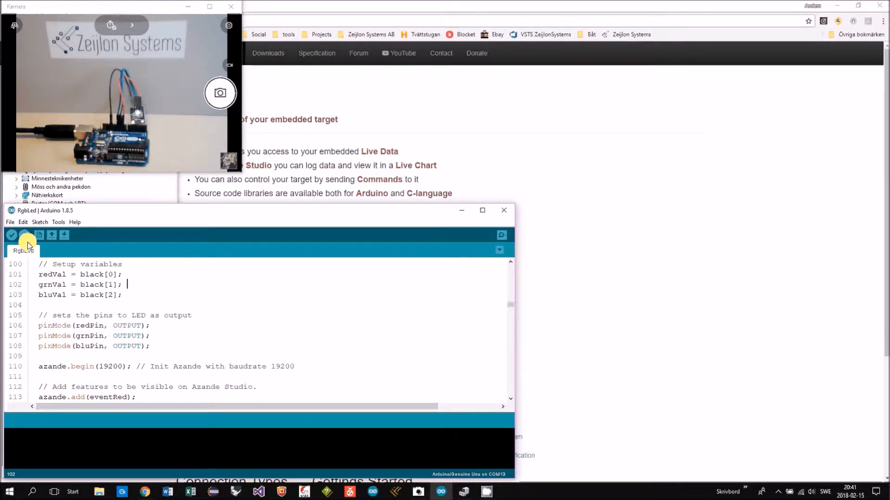
- Reach the File menu's Examples to browse the Azande library sketches
left_click(10, 221)
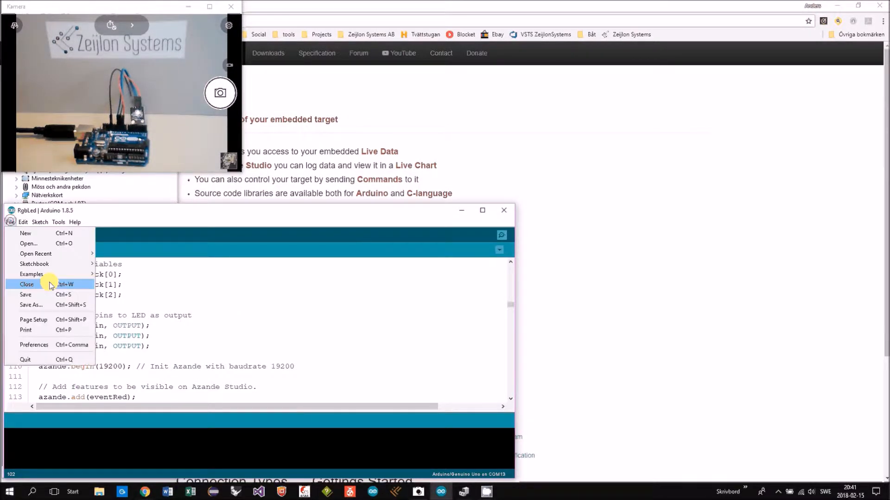
mouse_move(31, 275)
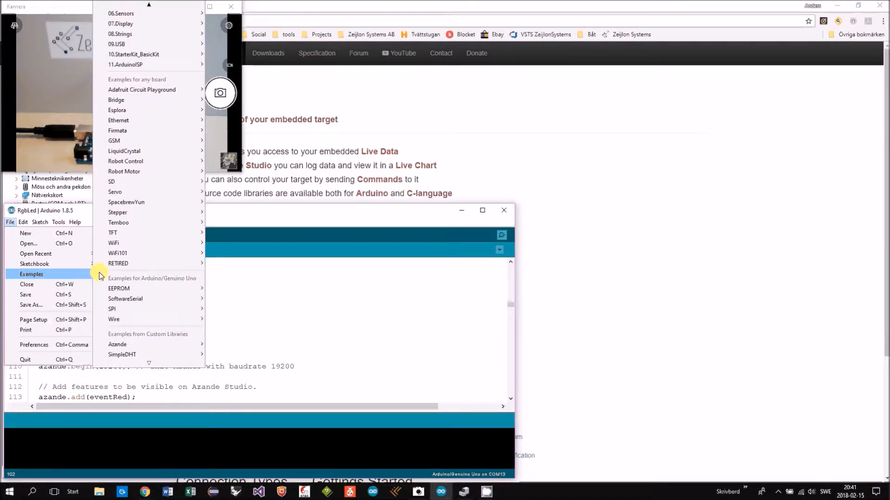
mouse_move(117, 344)
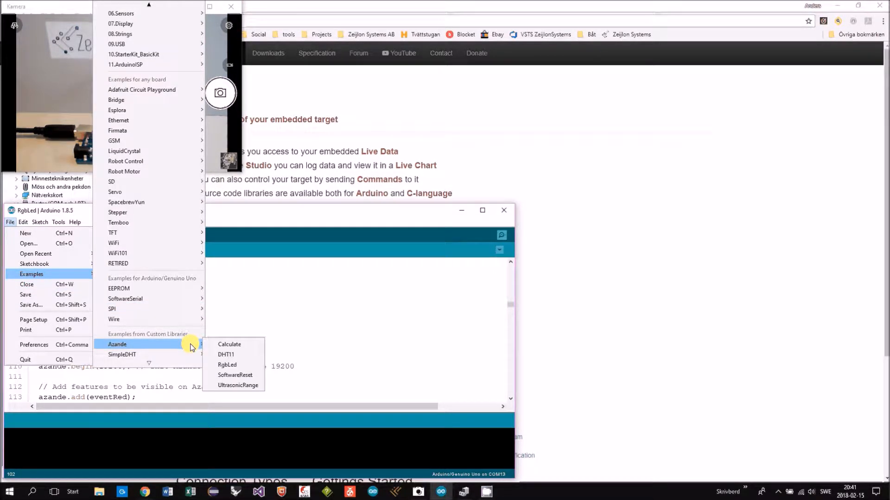
mouse_move(230, 366)
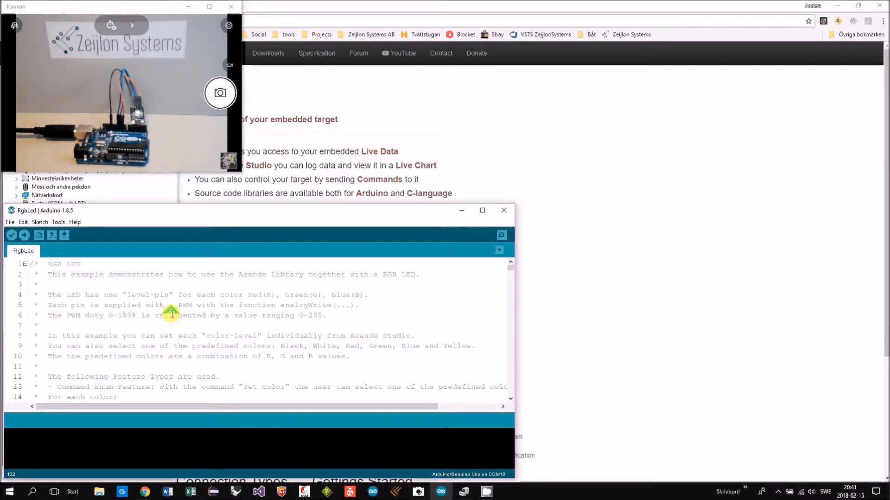
mouse_move(104, 295)
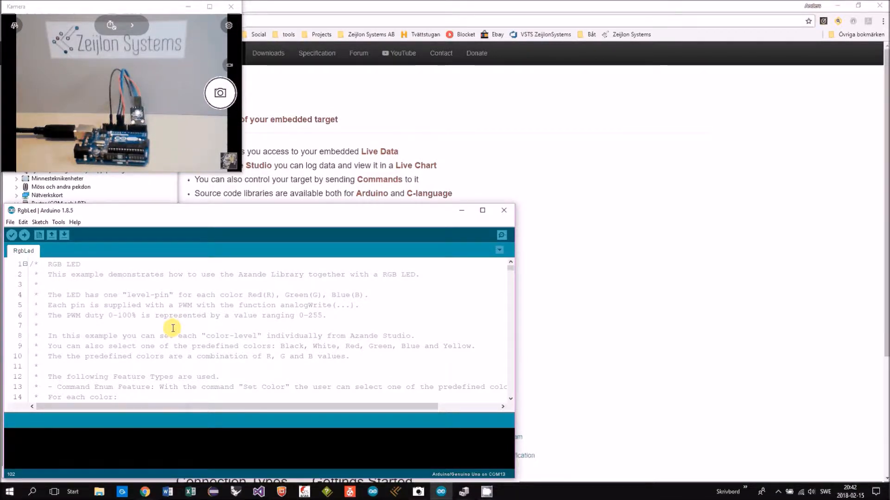
- Read the RgbLed example's header comments down to the More details link
scroll("down", 3)
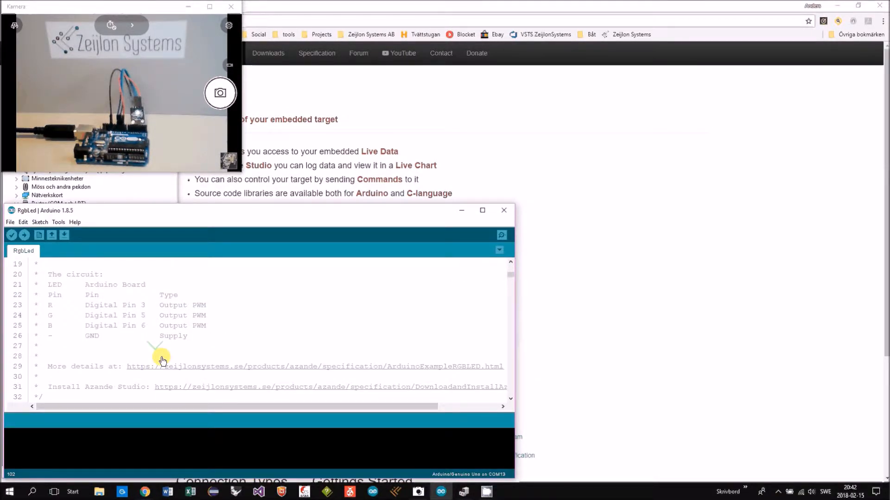
scroll("down", 3)
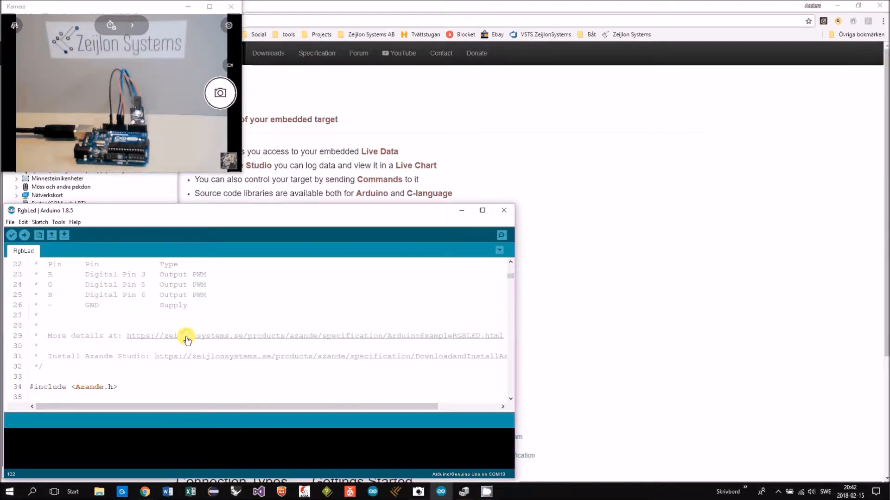
mouse_move(170, 339)
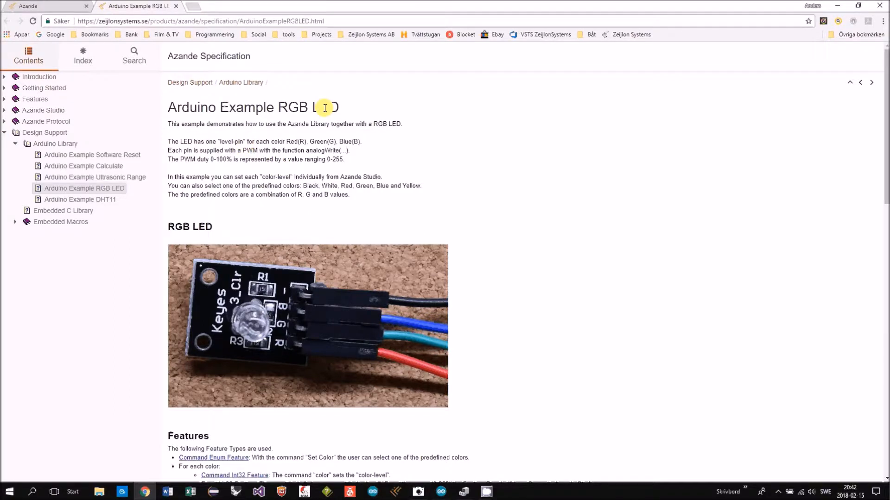
- Read the RGB LED example page through Features, circuit and Studio view to Downloads, then return to the sketch
double_click(309, 107)
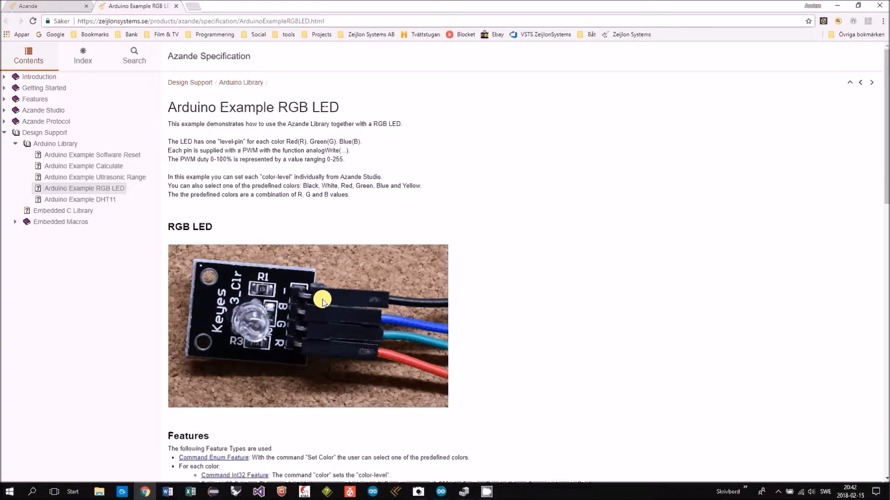
mouse_move(181, 374)
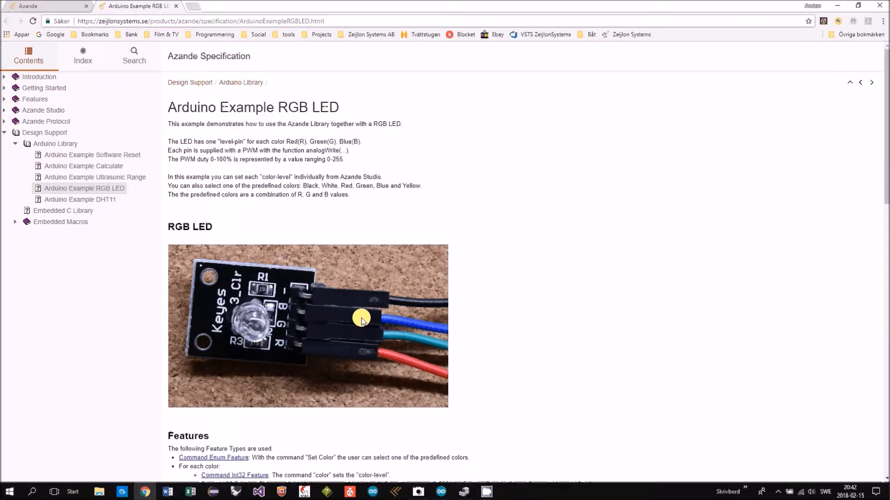
mouse_move(389, 346)
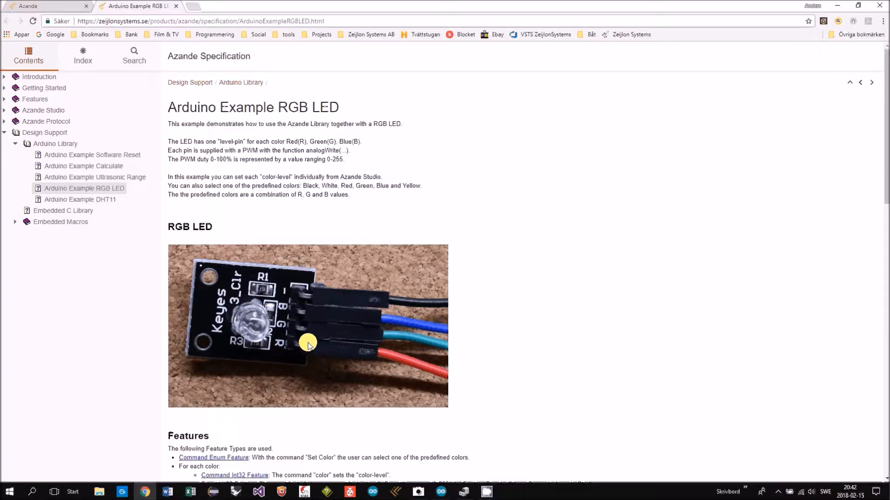
scroll("down", 3)
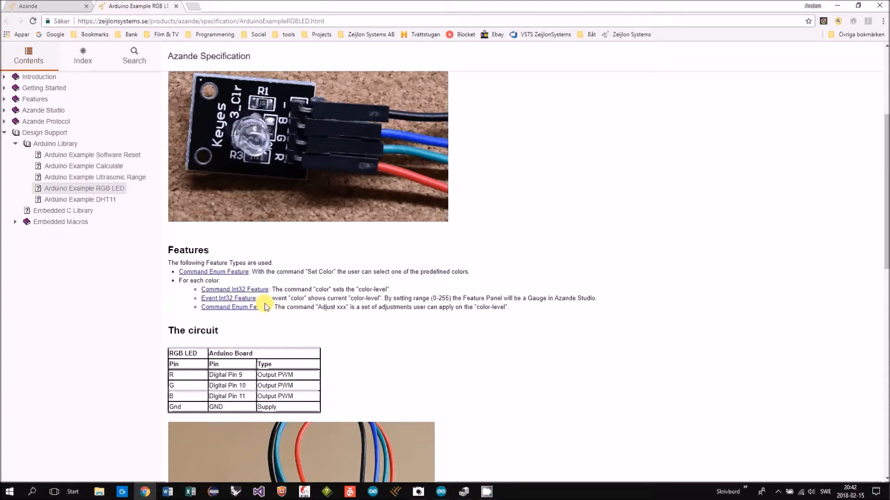
scroll("down", 3)
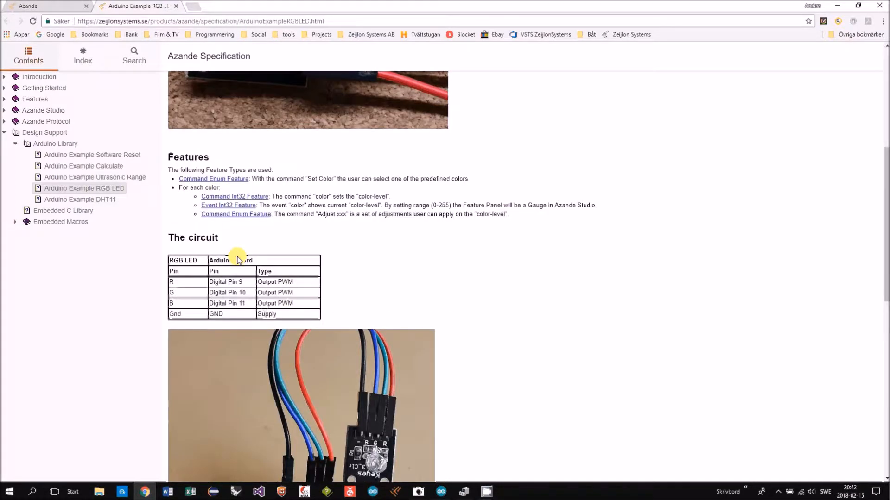
scroll("down", 3)
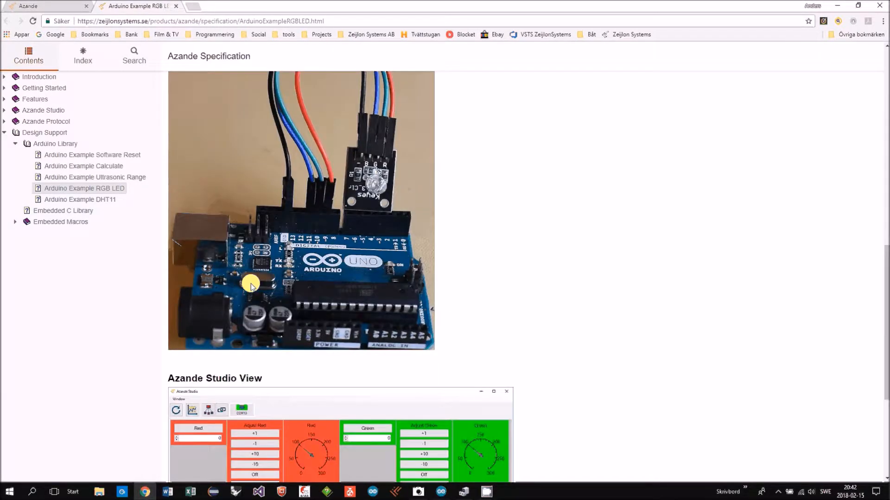
scroll("down", 3)
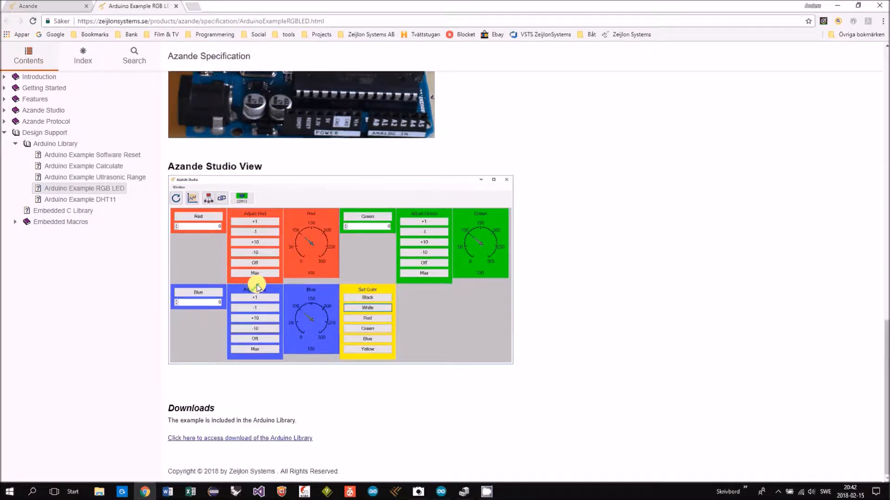
mouse_move(174, 368)
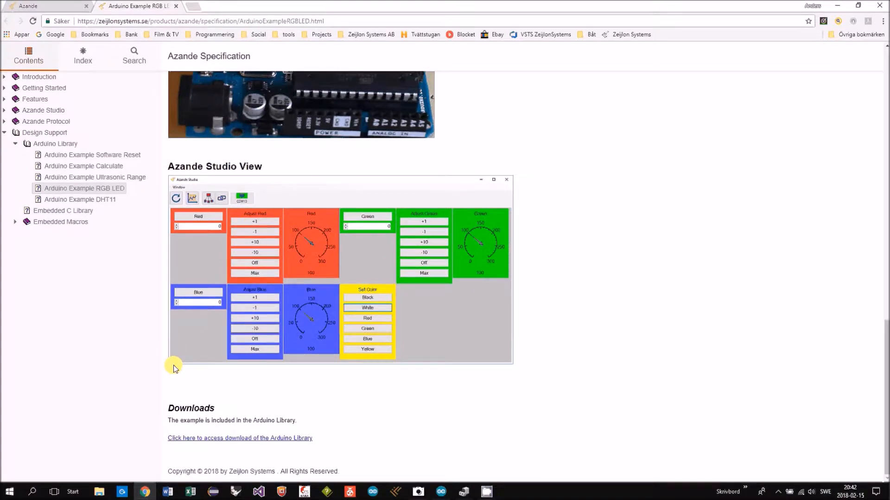
mouse_move(254, 165)
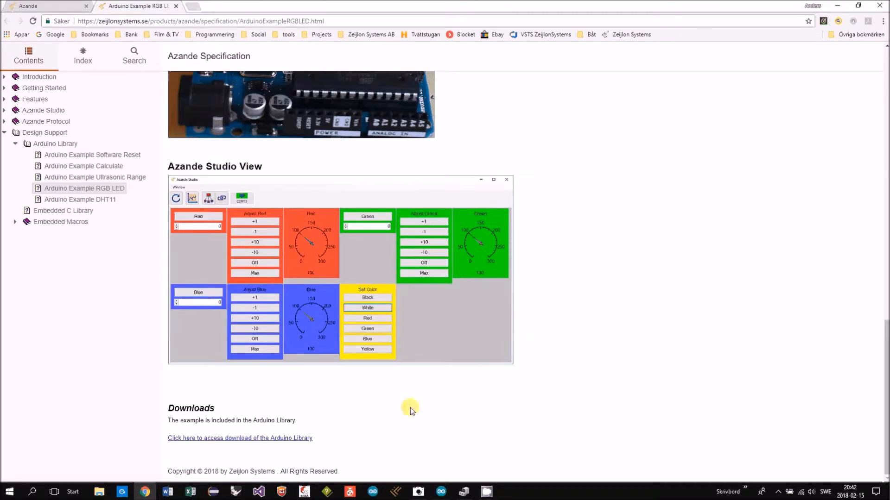
left_click(441, 491)
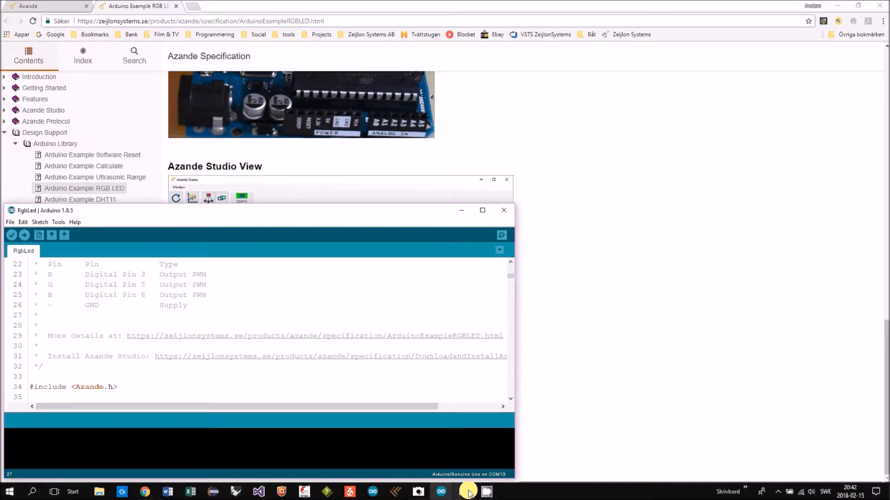
- Bring the camera view of the wired Arduino board up beside the RgbLed sketch
left_click(467, 491)
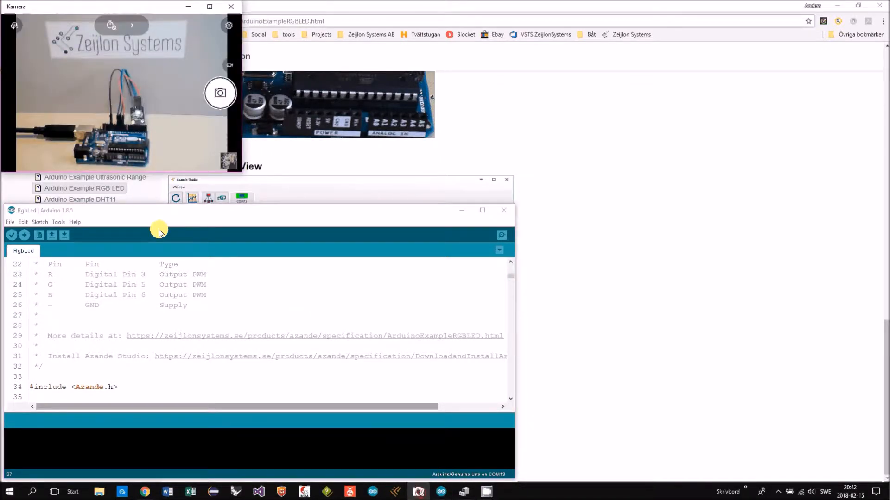
mouse_move(144, 162)
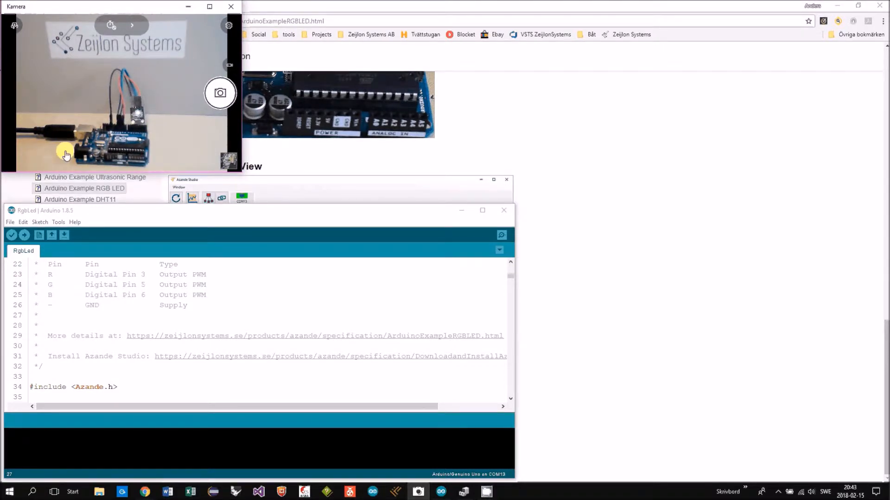
mouse_move(115, 131)
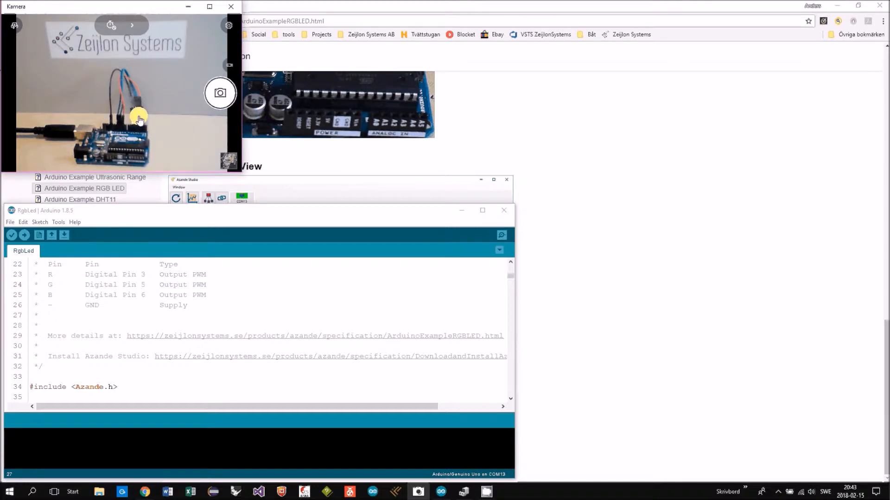
mouse_move(70, 131)
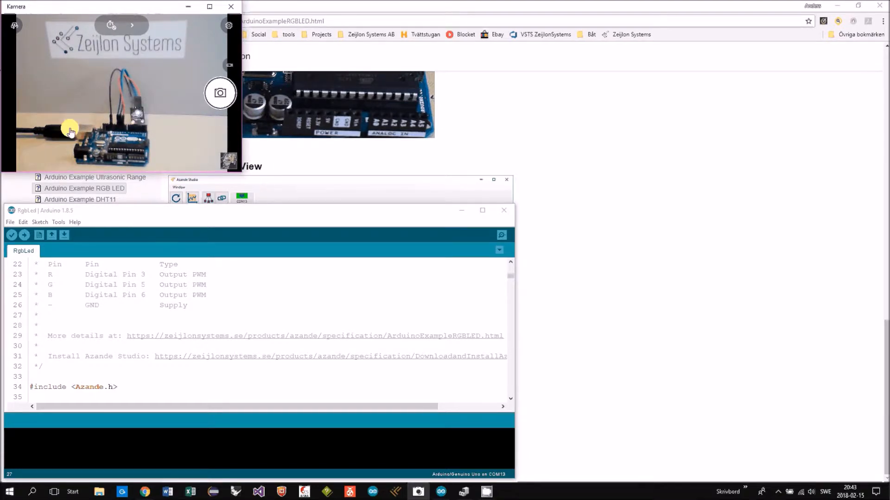
mouse_move(446, 479)
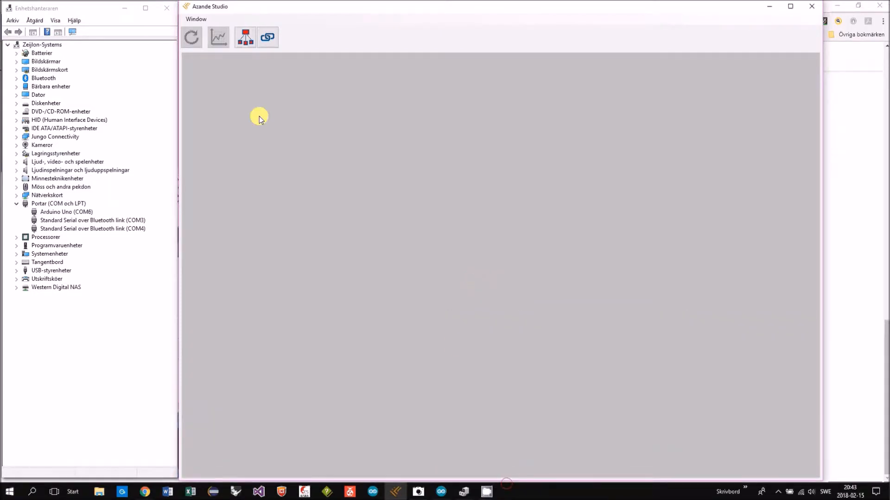
mouse_move(267, 37)
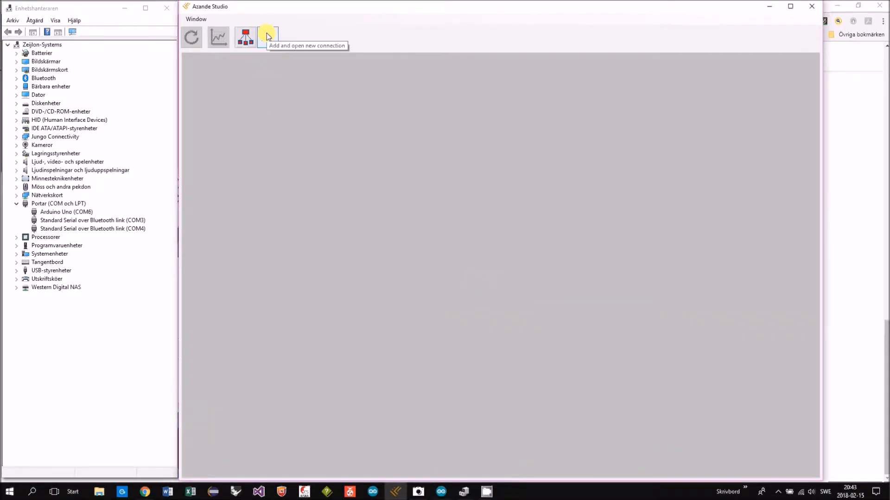
- Add a new device connection of type Serial port, reaching the COM6 / 19200 baud setup
left_click(267, 37)
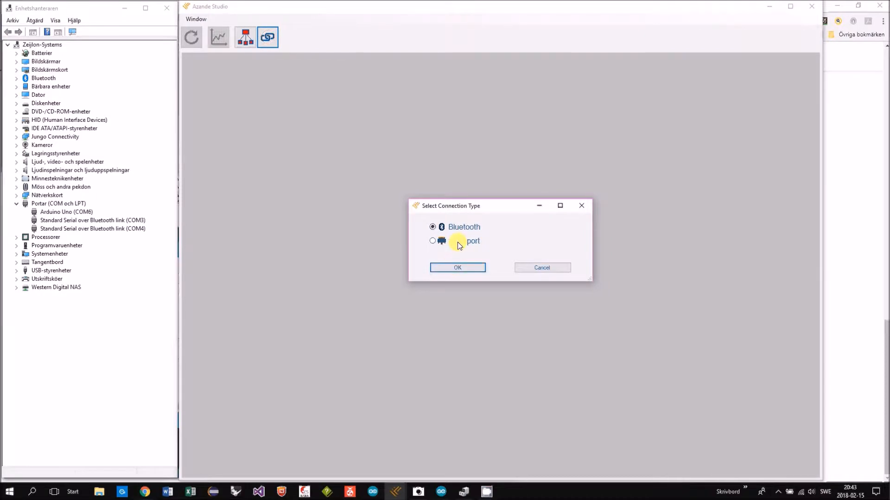
left_click(457, 267)
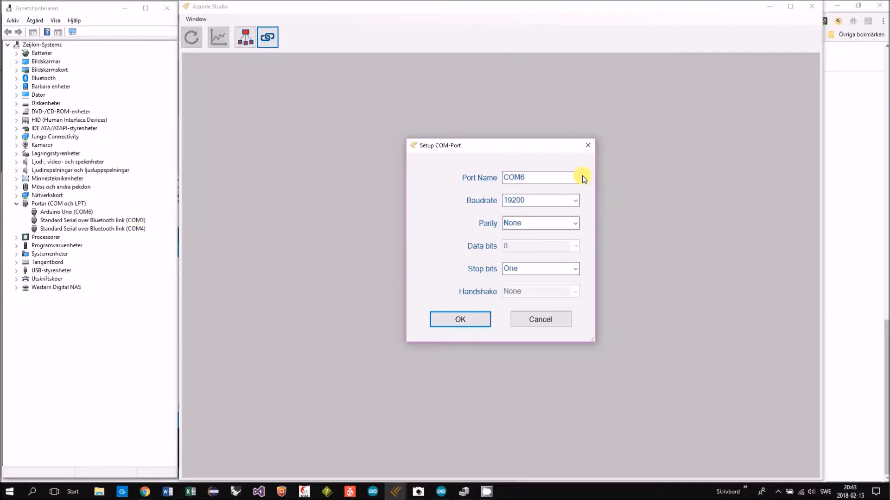
left_click(539, 178)
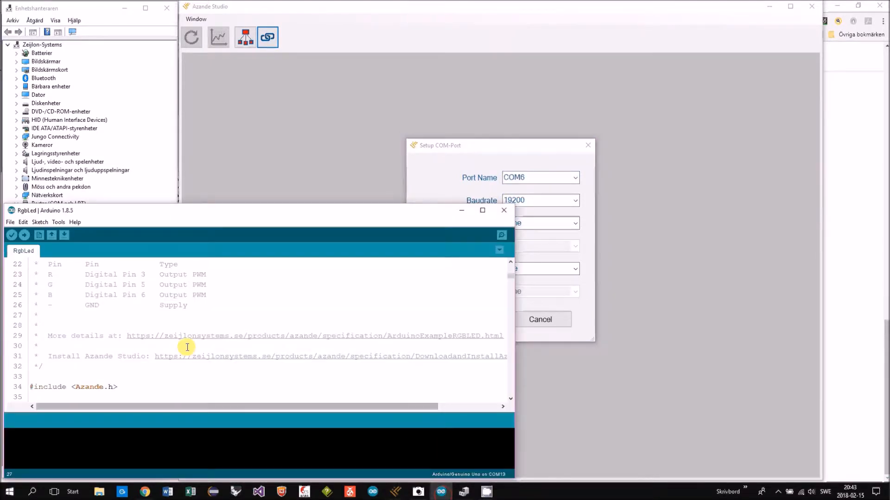
- Review the feature macros and highlight 19200 in azande.begin within setup()
scroll("down", 3)
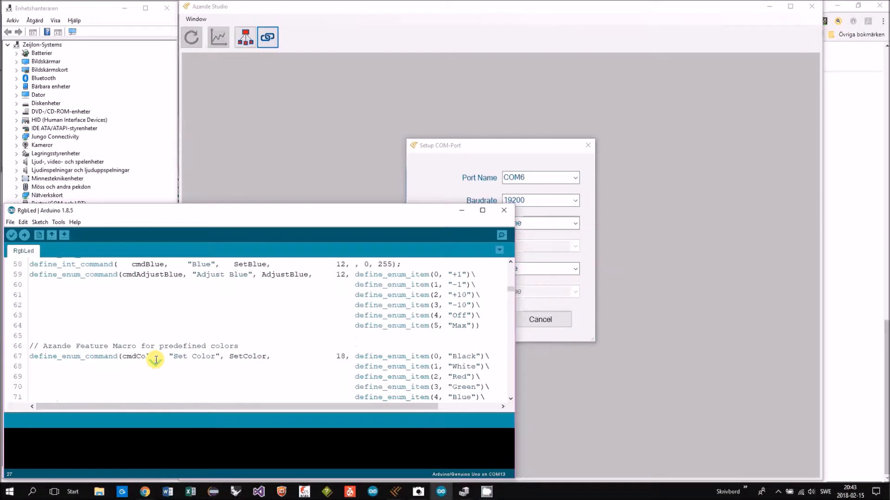
scroll("down", 3)
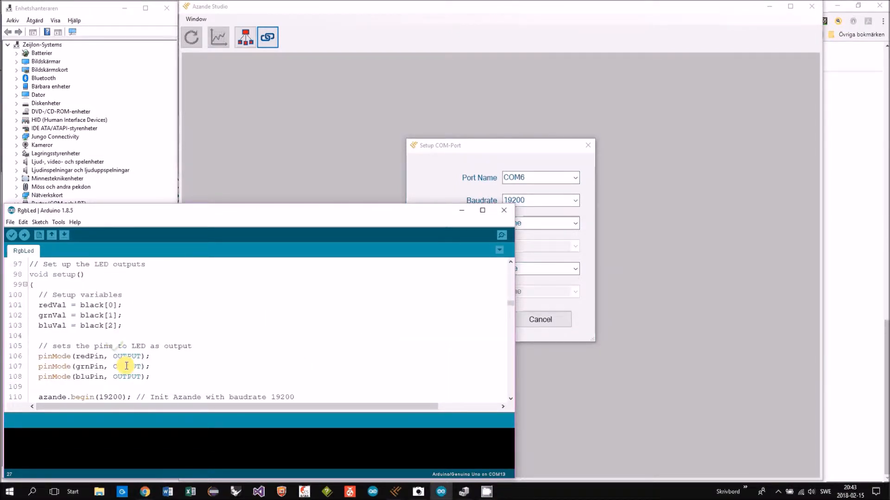
scroll("down", 3)
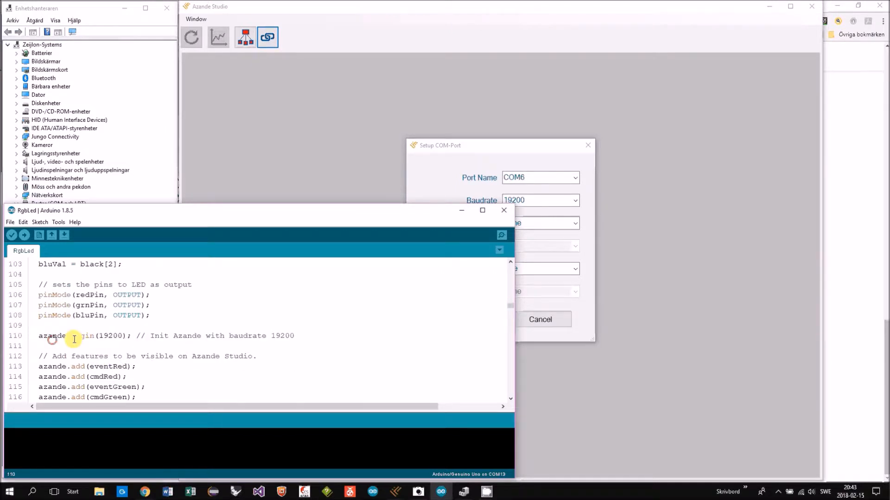
double_click(109, 336)
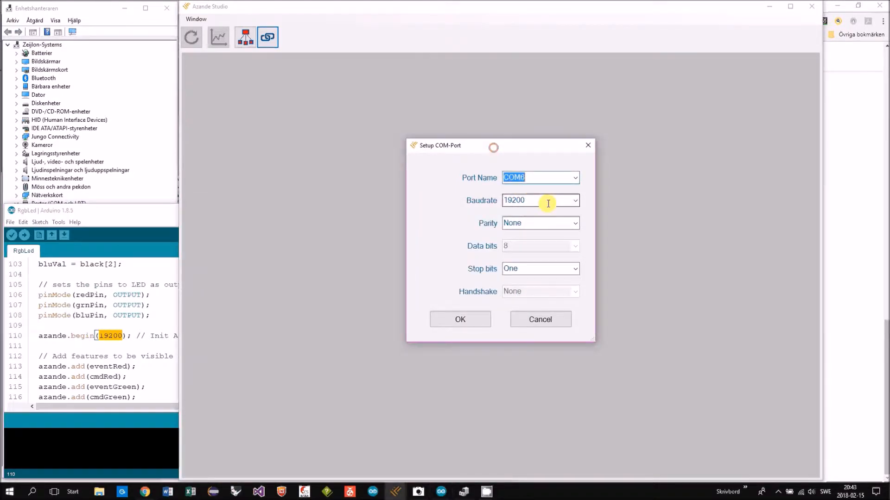
- Accept the COM6 port settings at 19200 baud to create the device connection
left_click(459, 319)
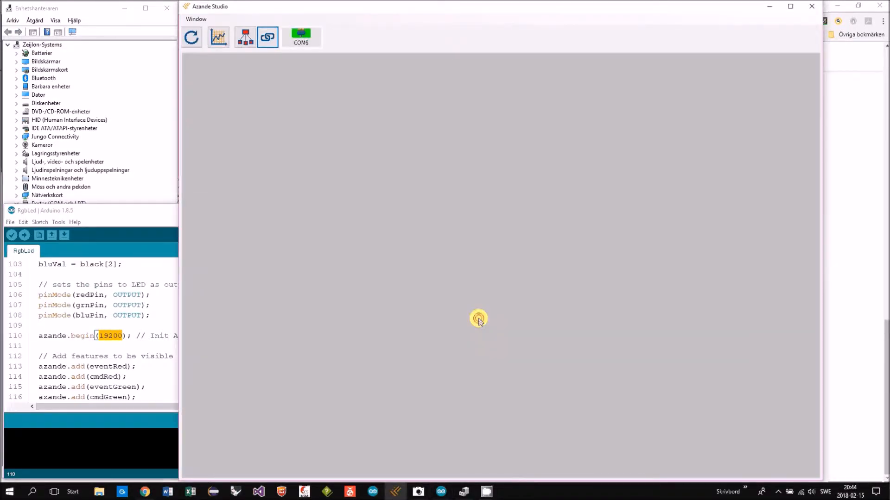
mouse_move(318, 45)
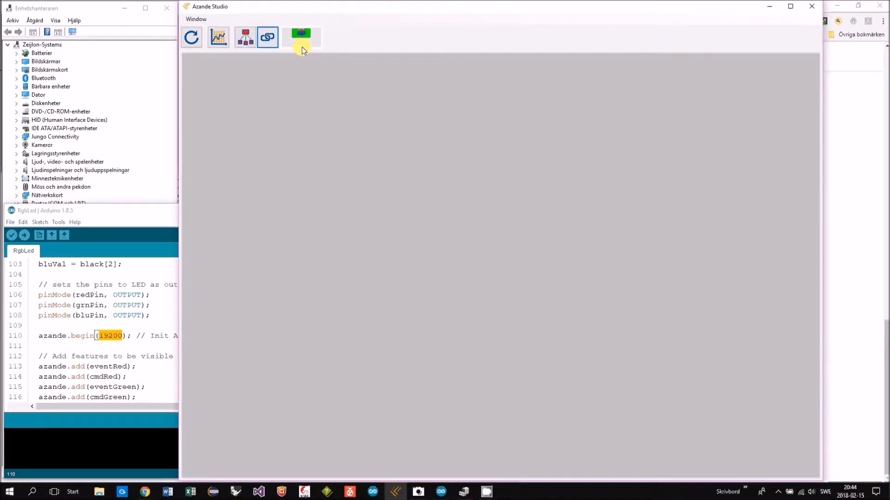
mouse_move(301, 37)
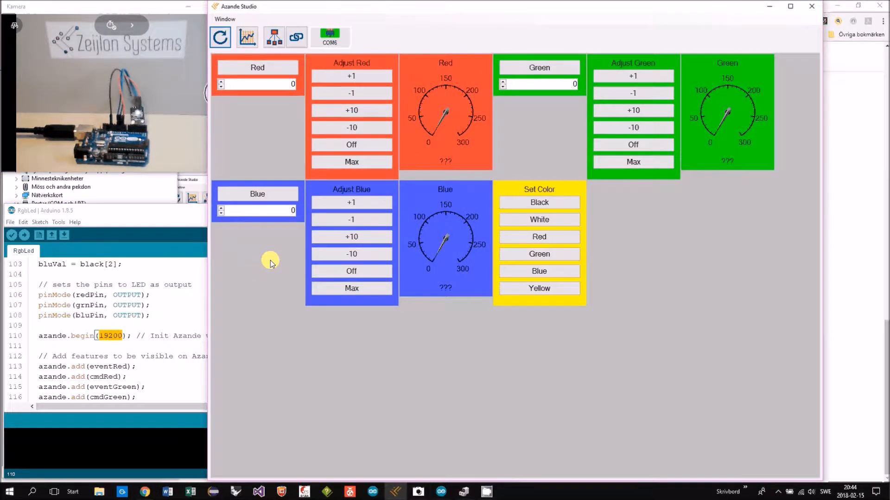
mouse_move(267, 256)
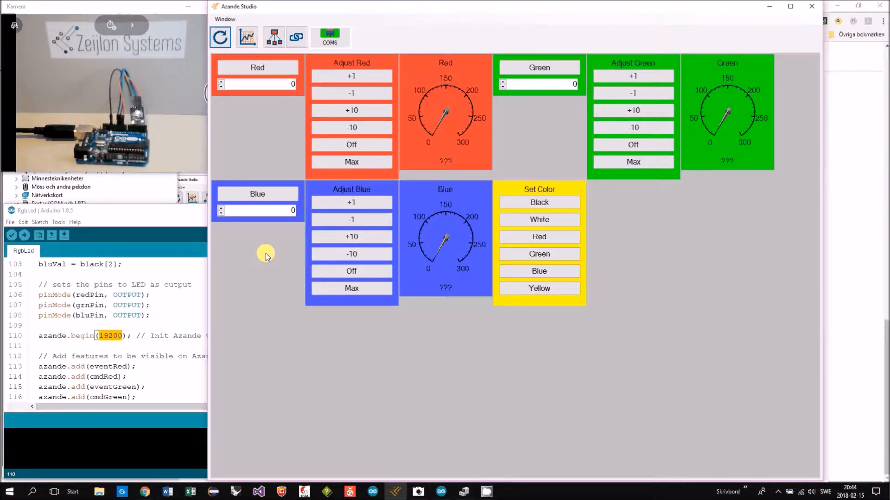
mouse_move(252, 154)
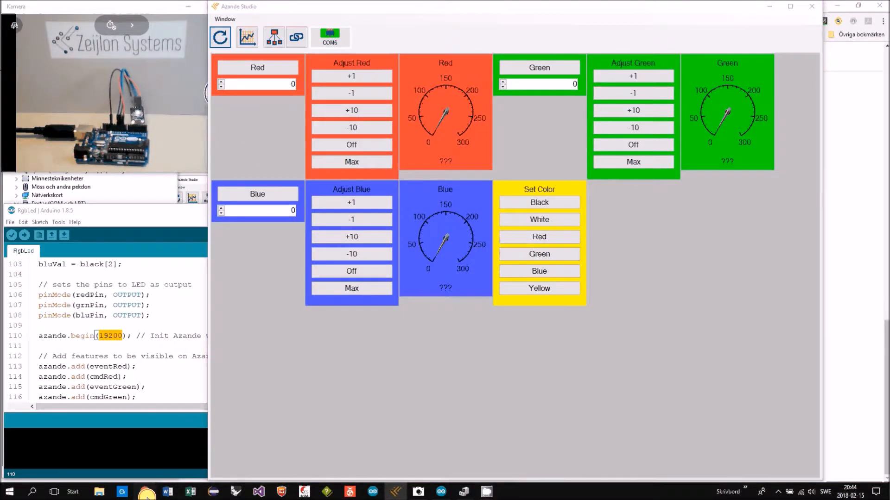
- Show the RGB LED example documentation page behind the feature panels
left_click(144, 491)
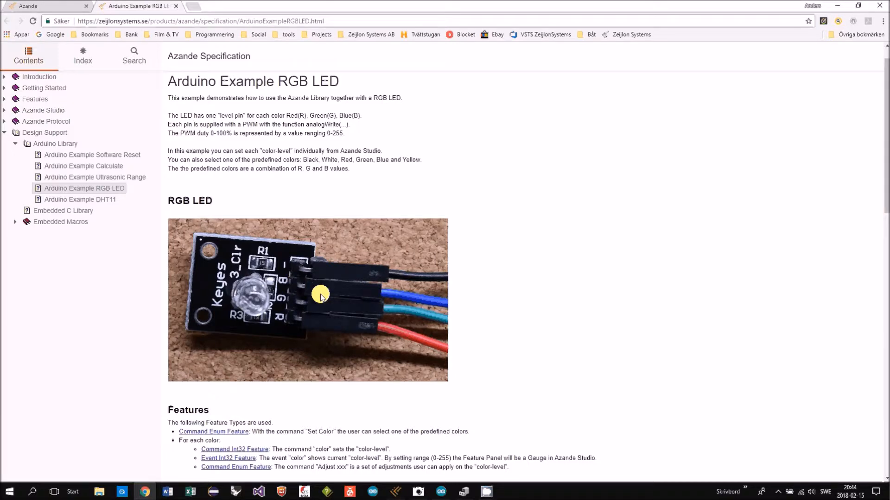
mouse_move(322, 328)
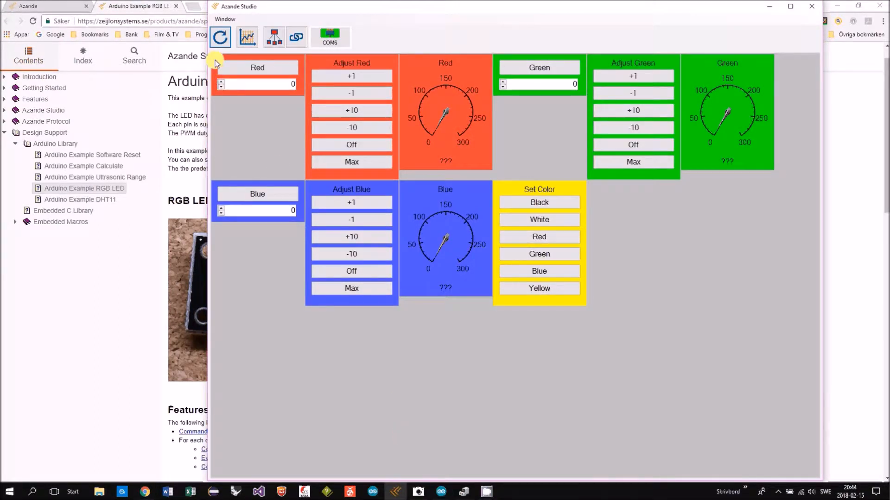
mouse_move(291, 59)
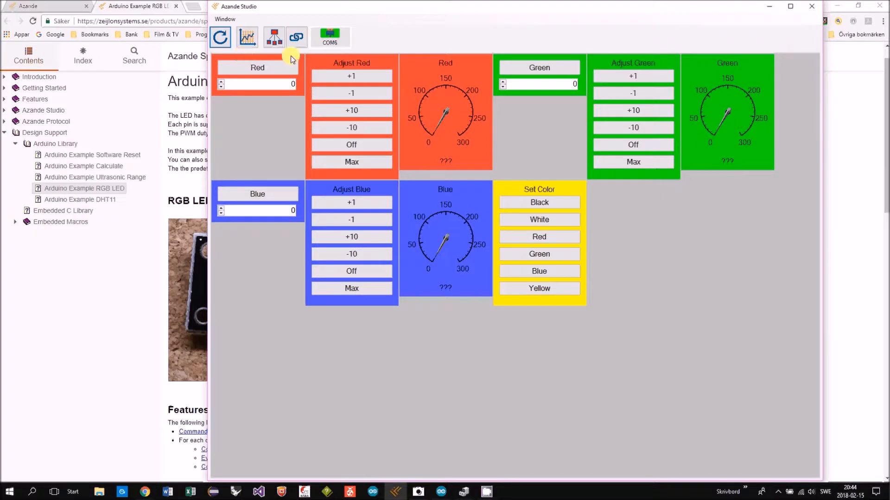
mouse_move(423, 64)
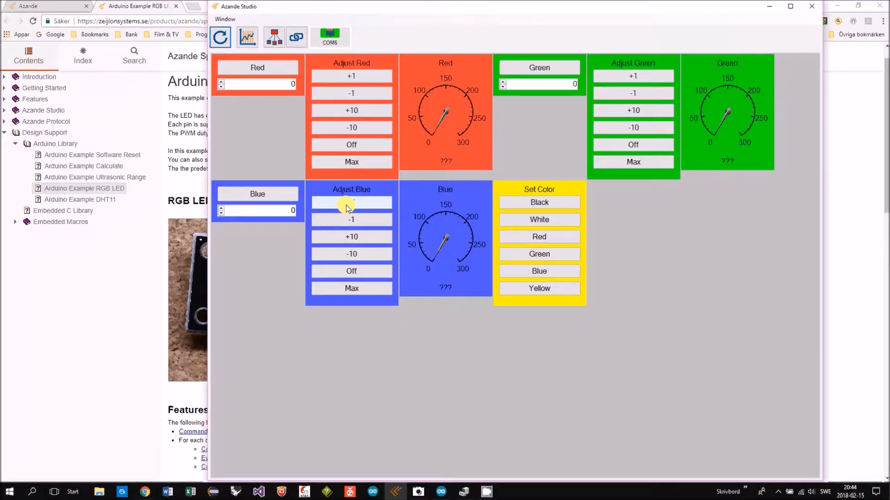
mouse_move(632, 86)
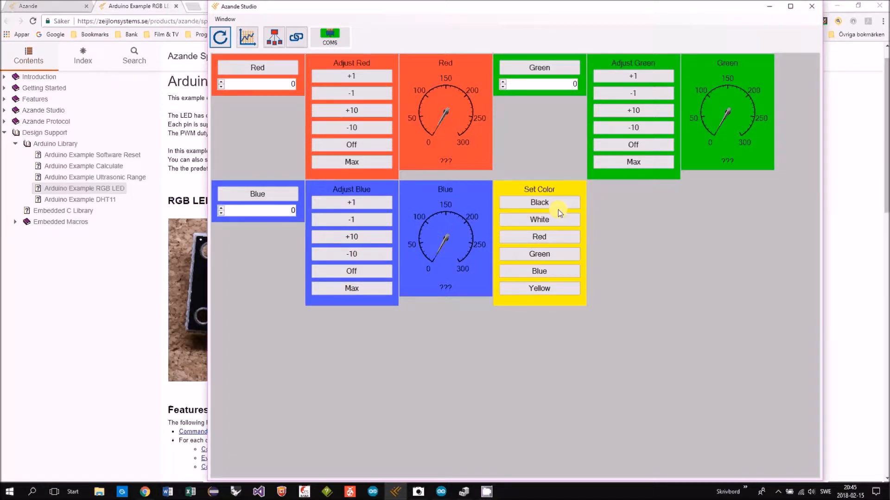
- Send the predefined colours Black then Yellow from the Set Color panel to the LED
left_click(538, 202)
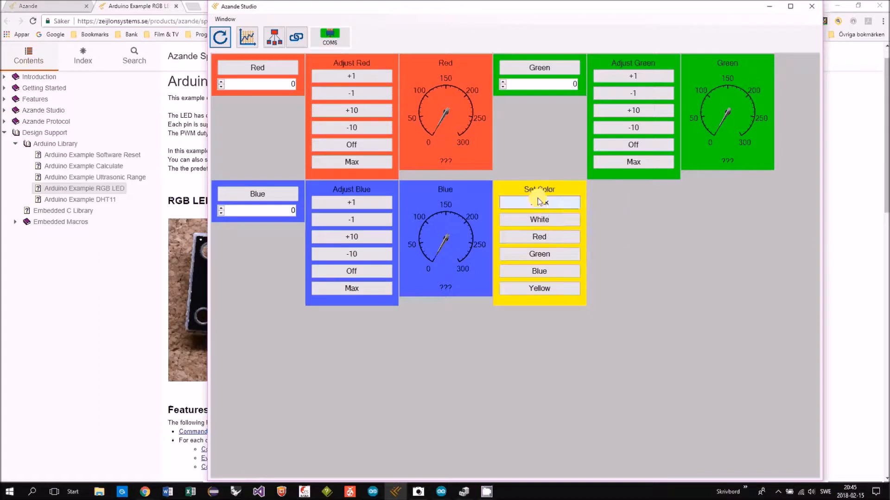
mouse_move(532, 190)
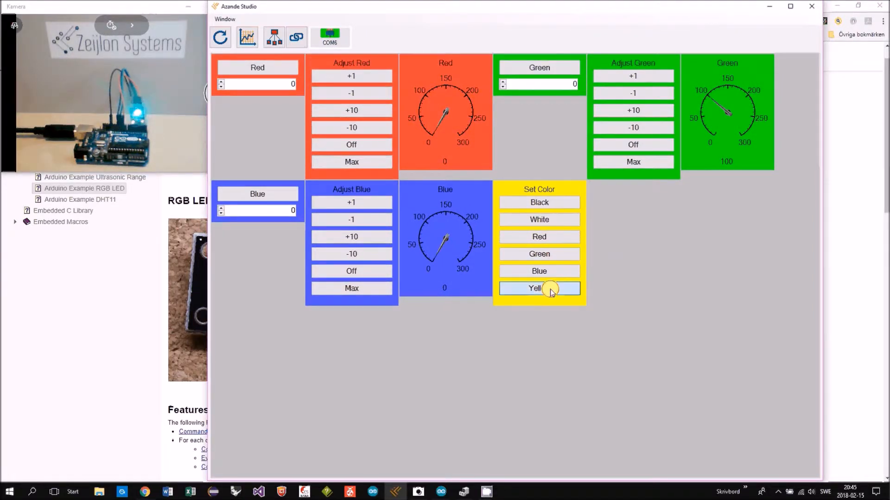
left_click(538, 288)
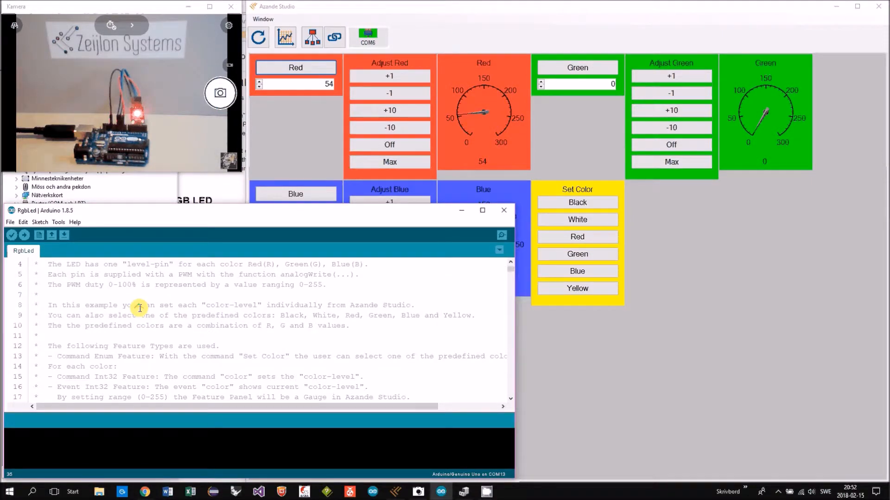
- Scroll to the Color Red macros and highlight the define_int_event macro name
scroll("down", 3)
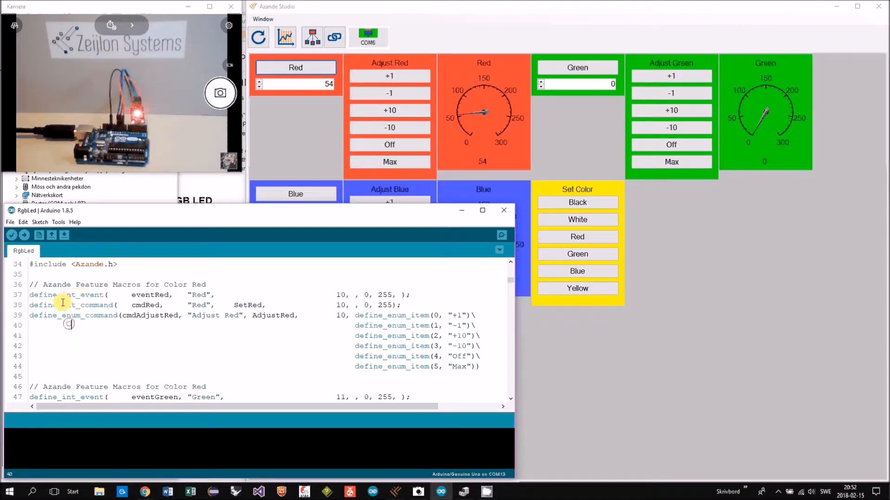
double_click(66, 294)
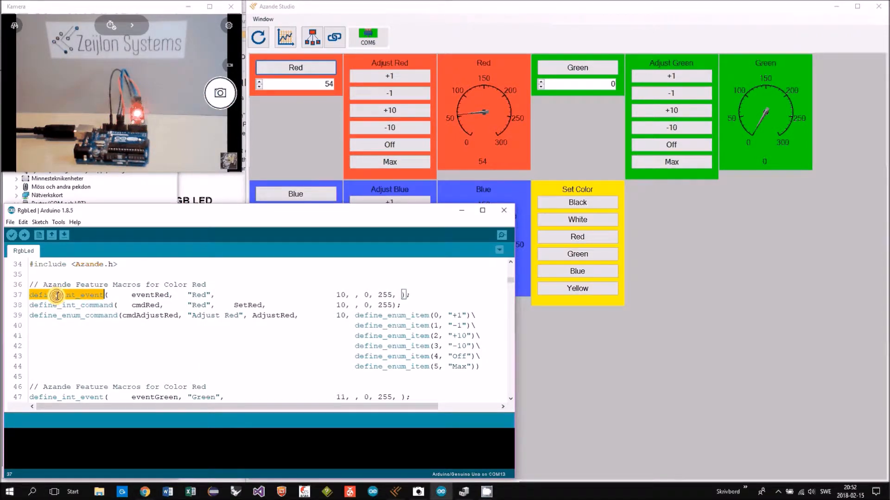
left_click(69, 305)
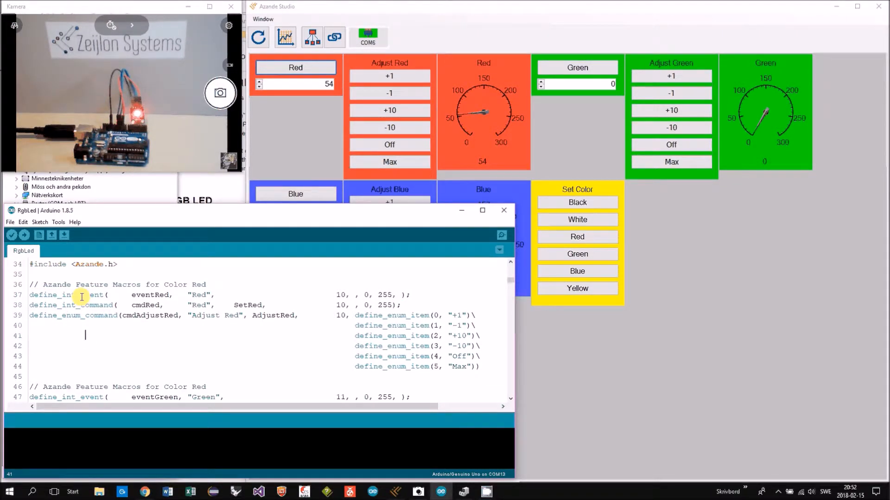
double_click(88, 295)
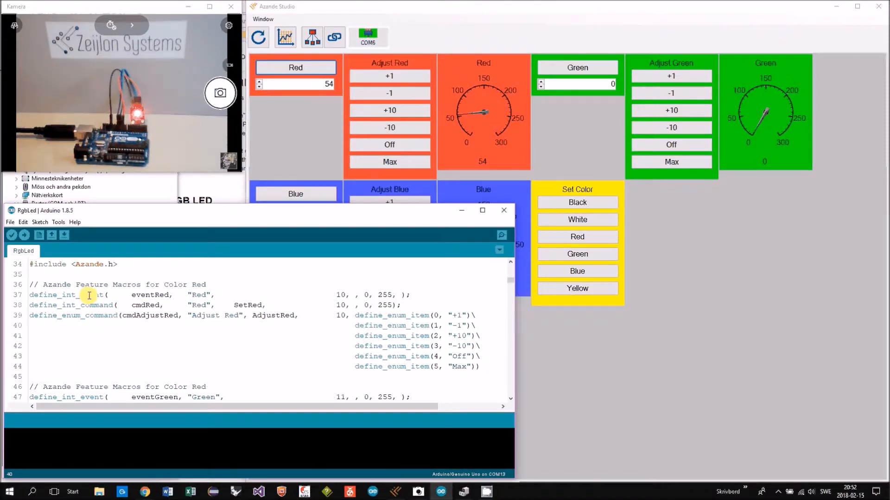
double_click(54, 294)
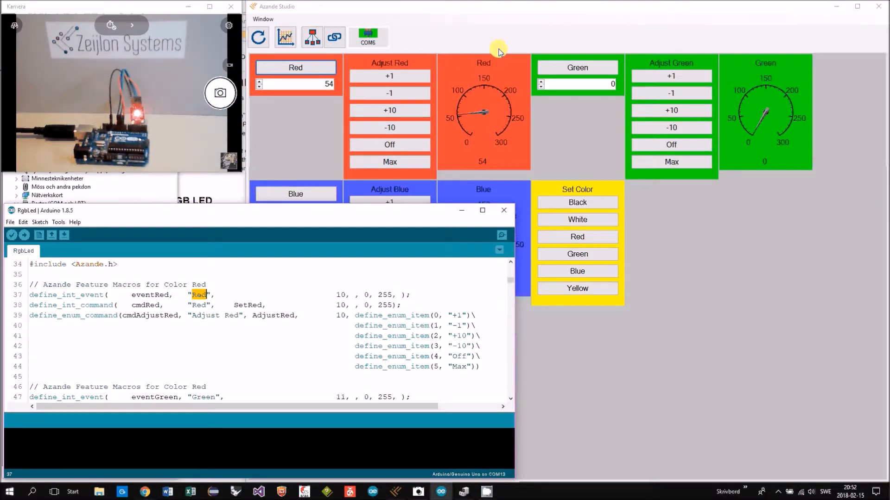
mouse_move(528, 177)
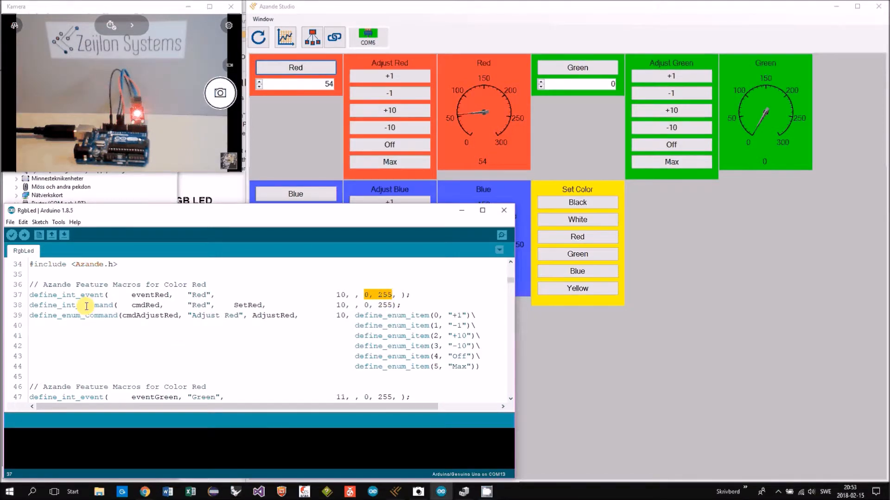
left_click(86, 305)
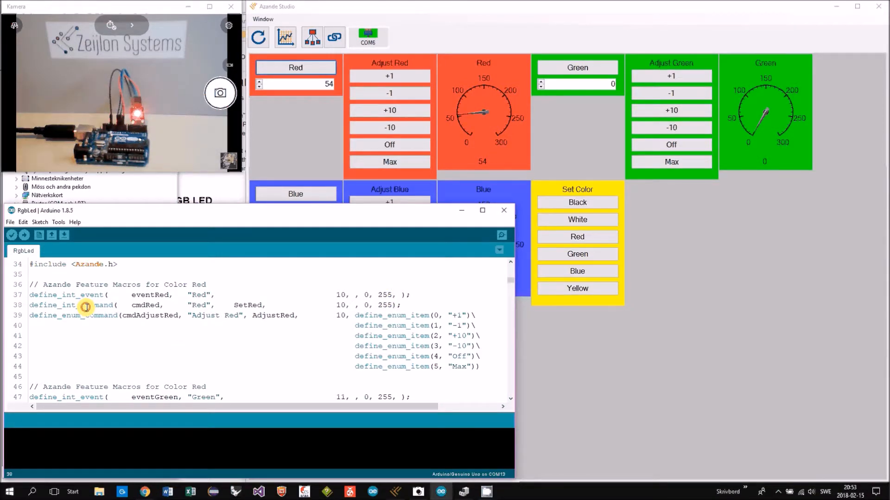
double_click(71, 305)
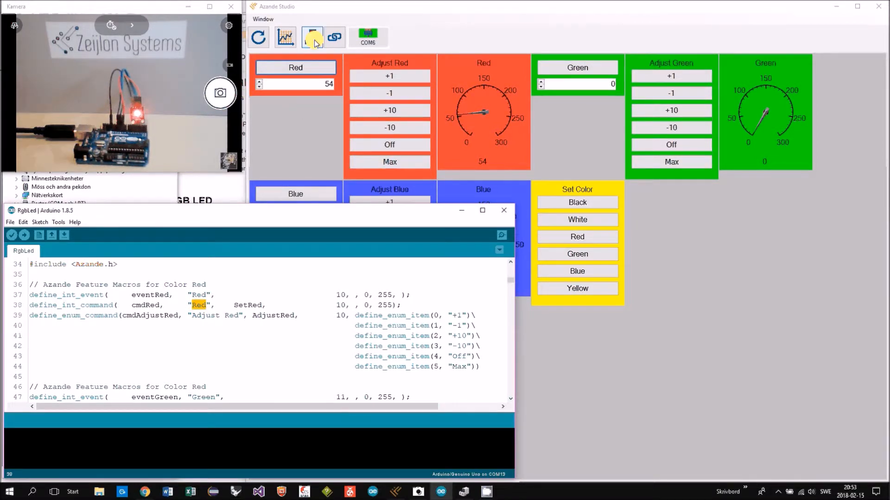
left_click(311, 36)
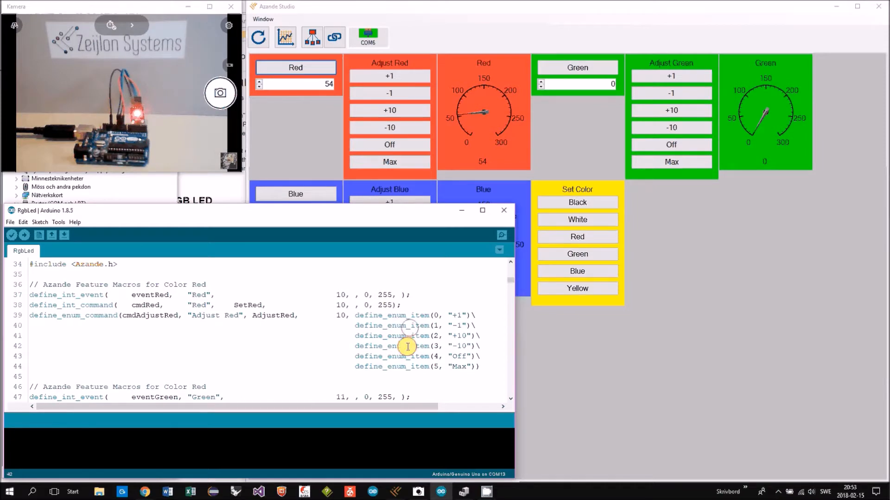
double_click(391, 346)
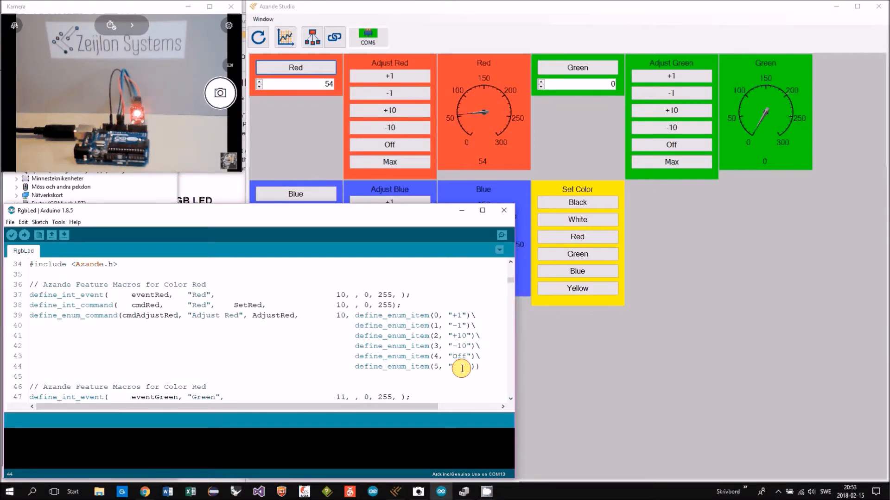
double_click(460, 367)
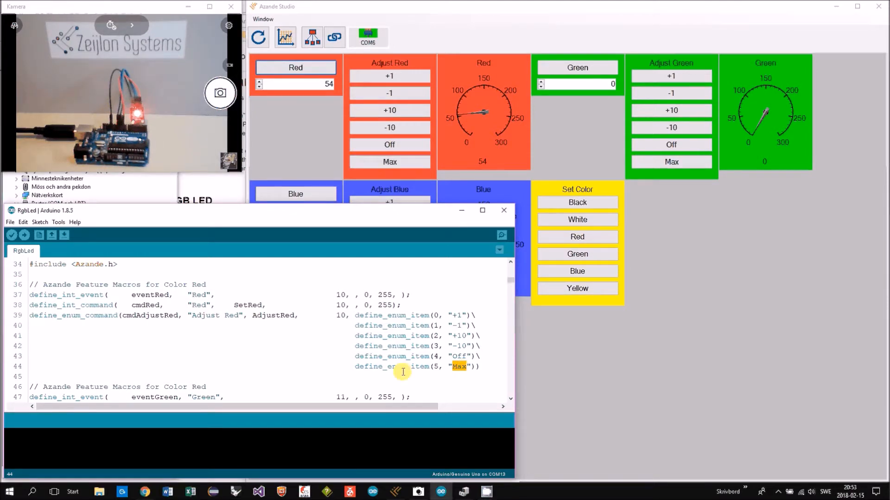
mouse_move(337, 345)
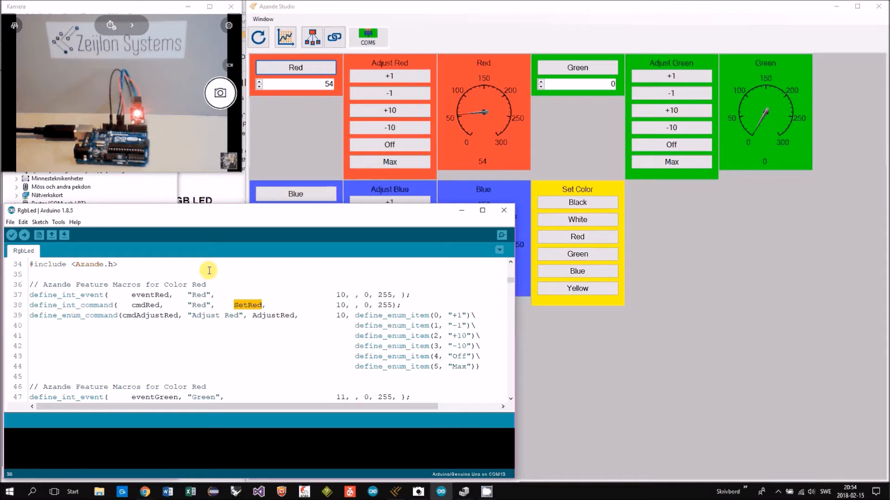
- Search the sketch for SetRed and jump to its function definition
left_click(294, 68)
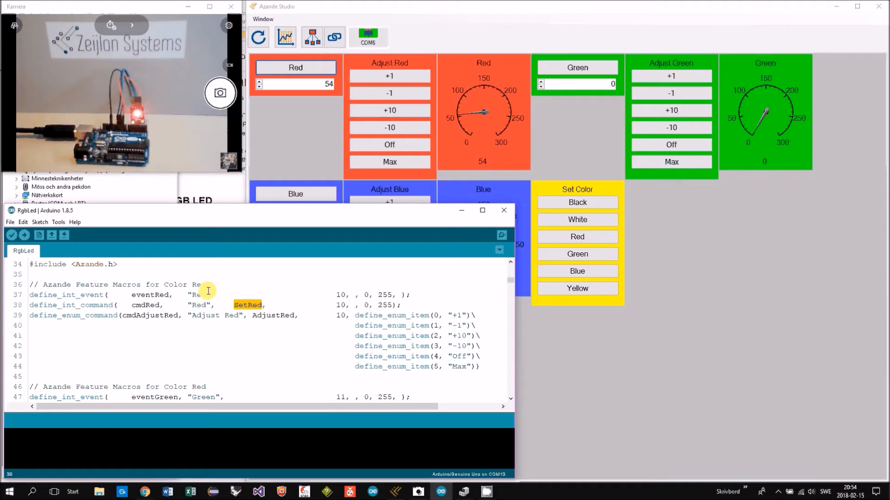
key("ctrl+f")
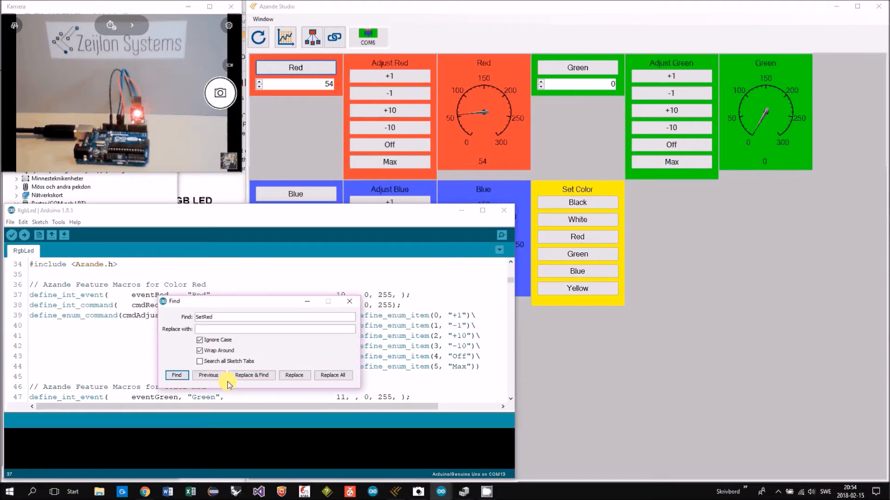
left_click(176, 376)
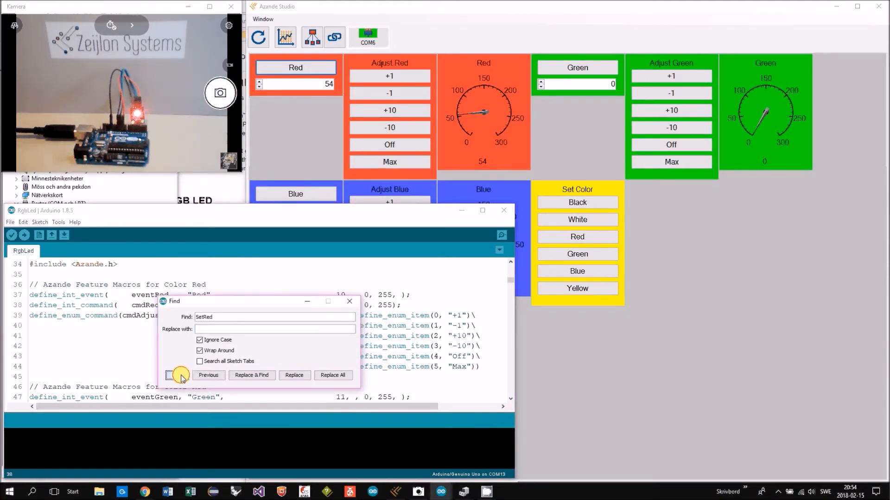
left_click(176, 375)
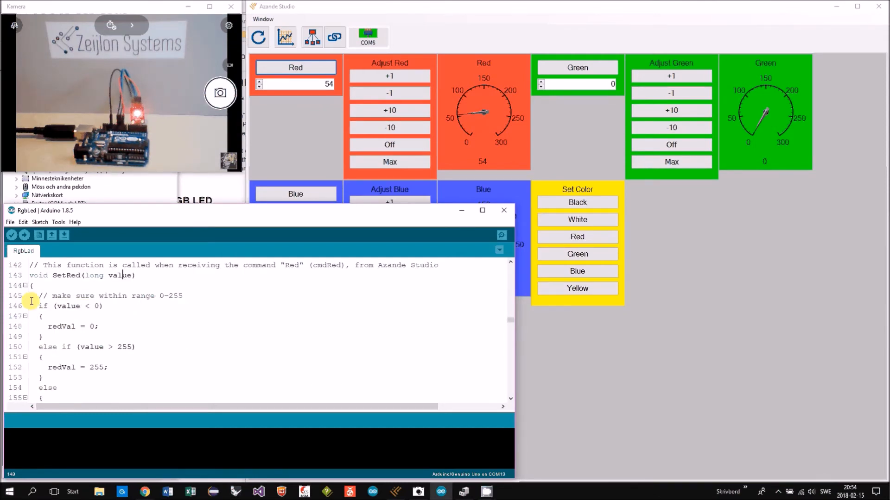
- Review SetRed's 0–255 clamp and highlight the send call reporting redVal
scroll("down", 3)
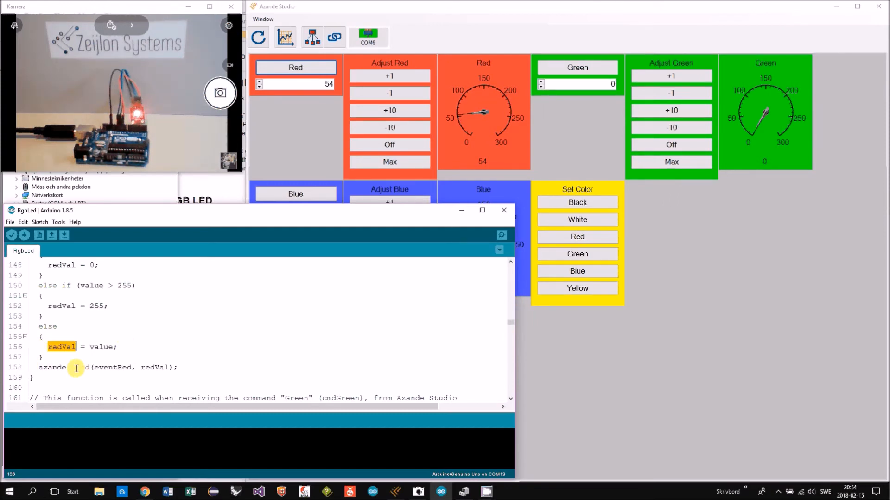
left_click(80, 367)
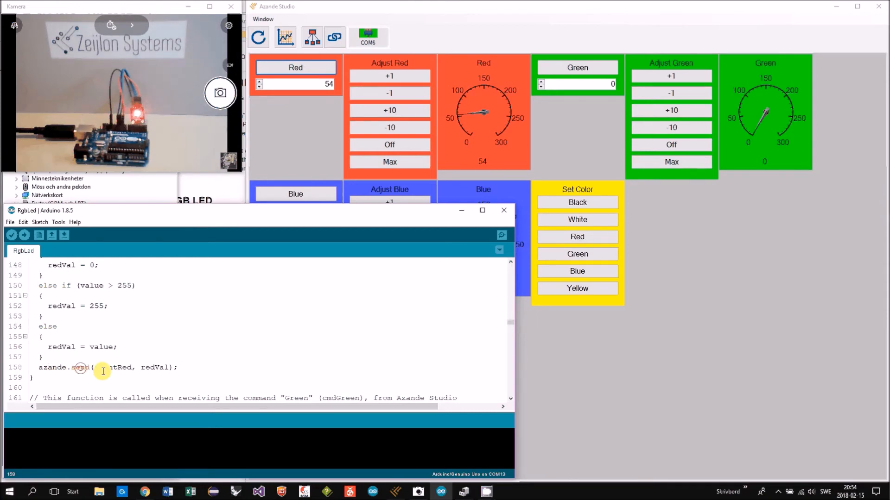
double_click(112, 367)
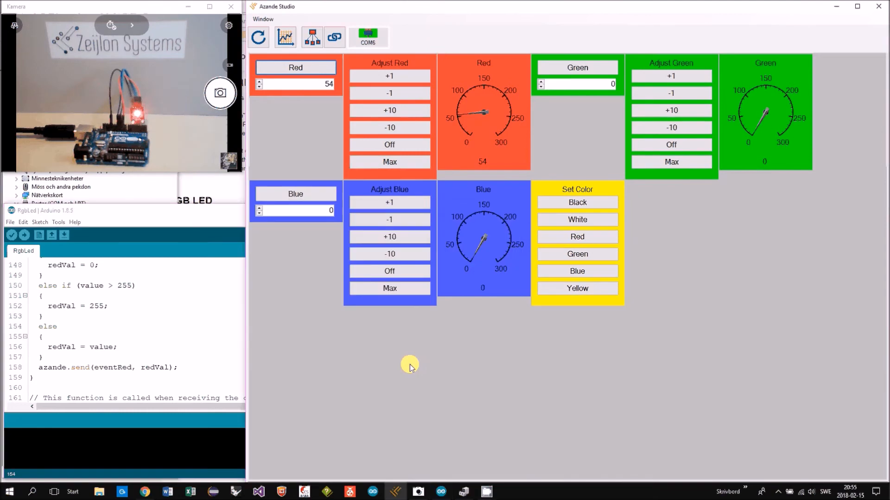
mouse_move(783, 238)
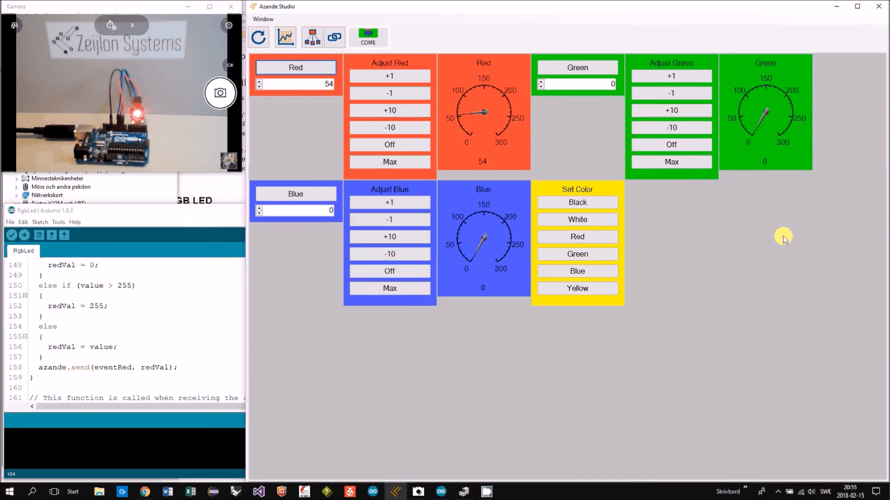